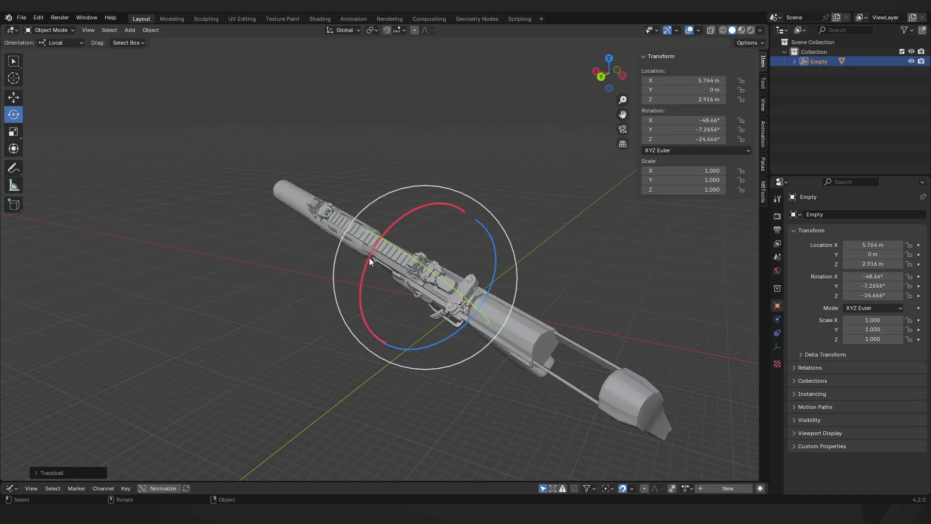
Step: Clear the Empty's rotation to 0° on X, Y and Z so the gun lies level
key(r)
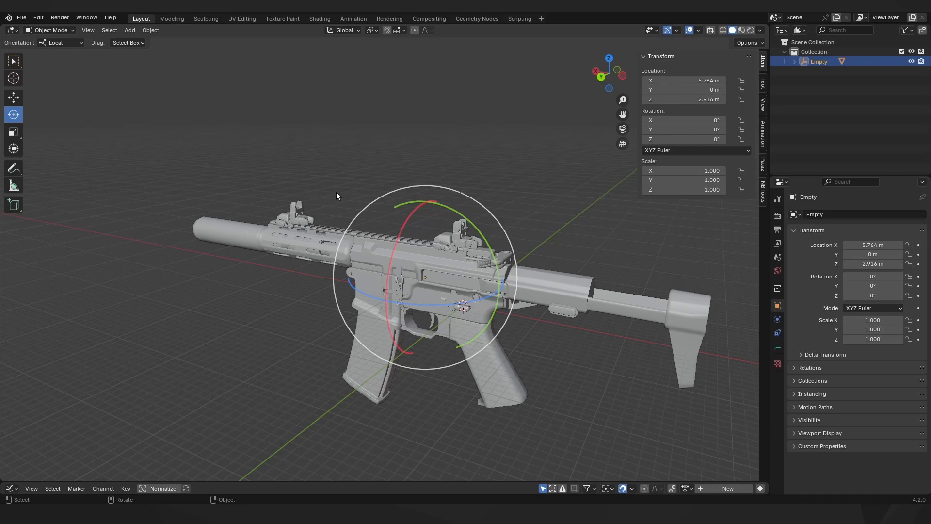
click(59, 42)
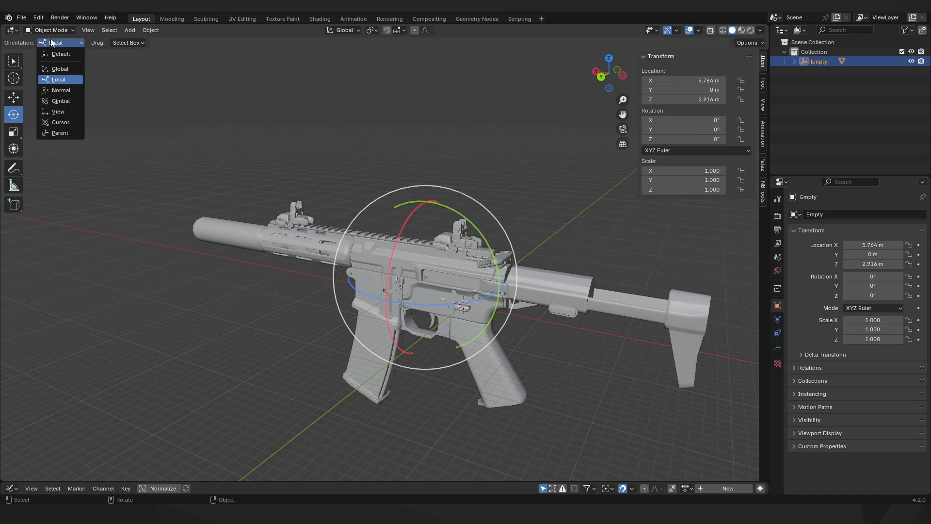
click(59, 68)
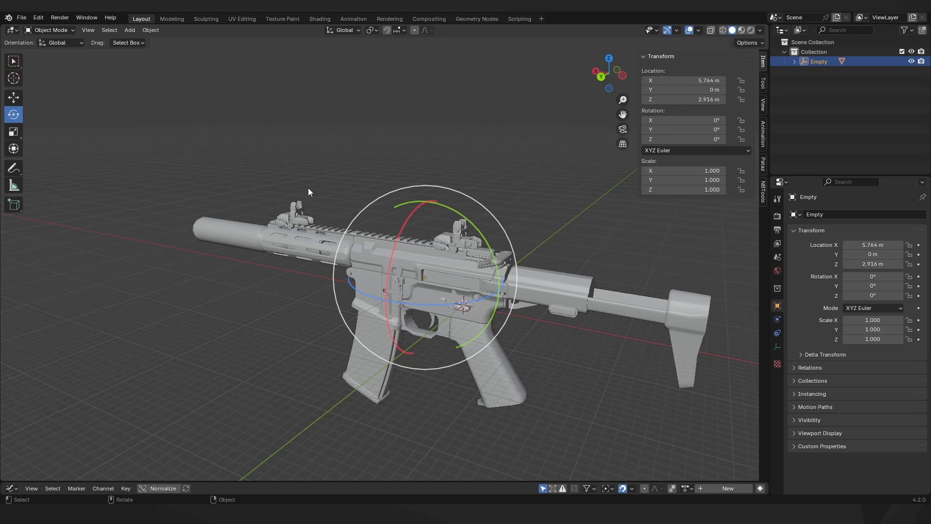
click(61, 42)
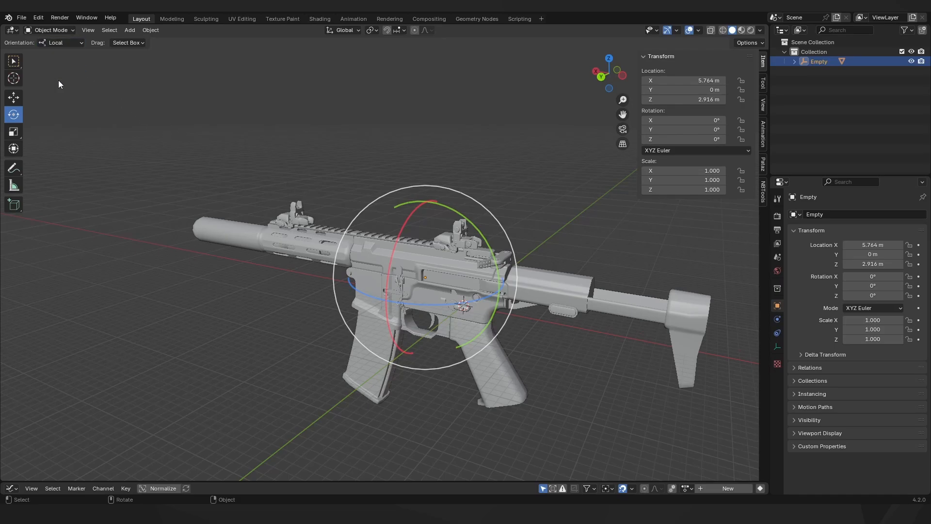
mouse_move(316, 174)
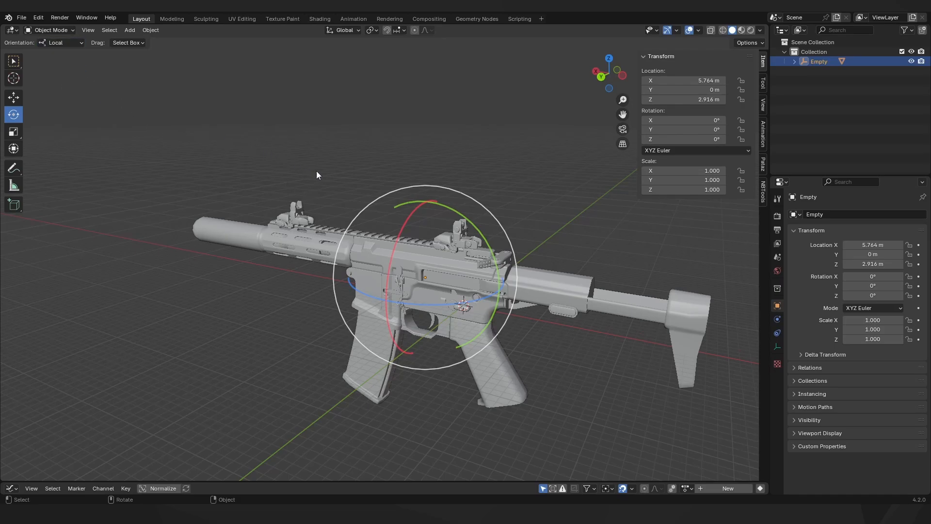
mouse_move(451, 212)
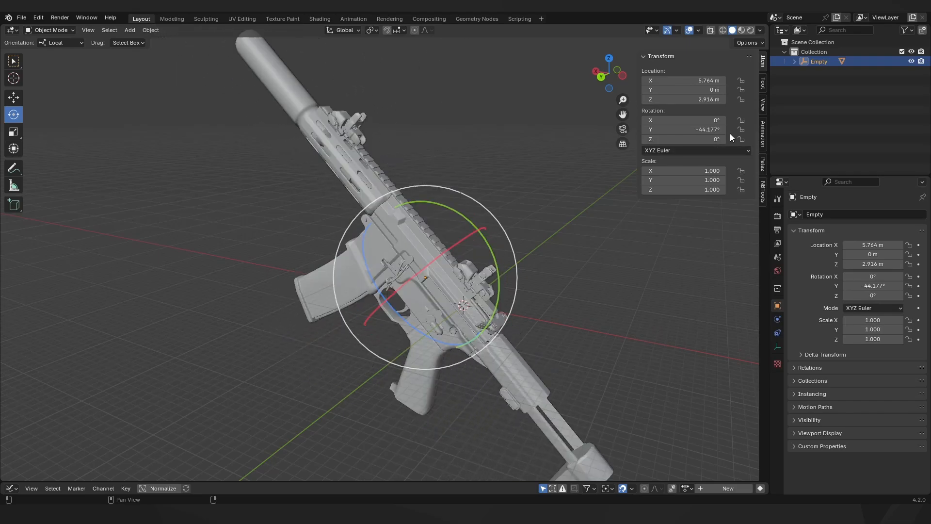
mouse_move(733, 132)
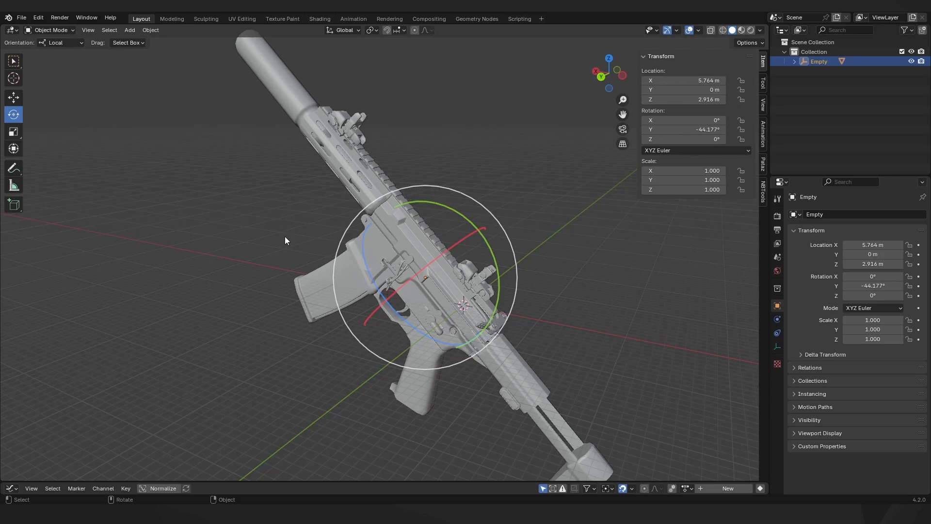
mouse_move(364, 243)
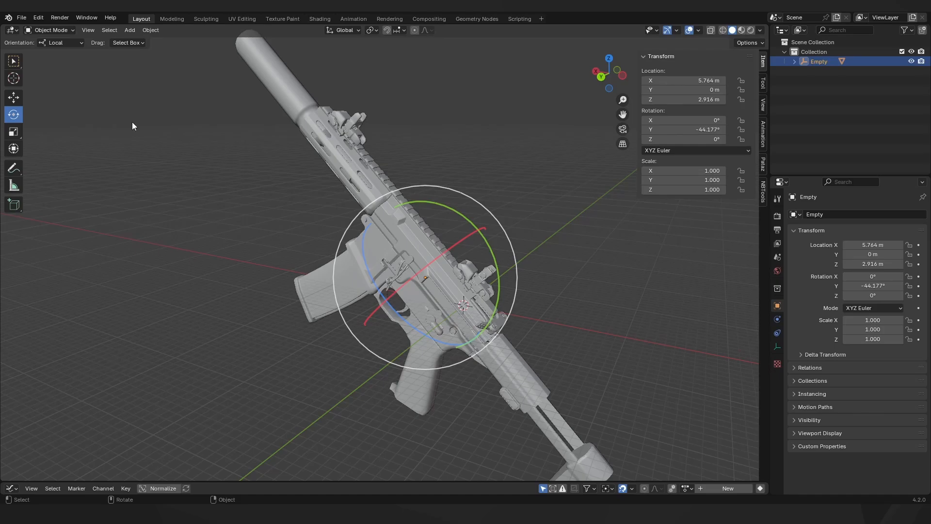
Step: Switch the transform orientation to Gimbal for the tilted gun's rotation gizmo
click(60, 43)
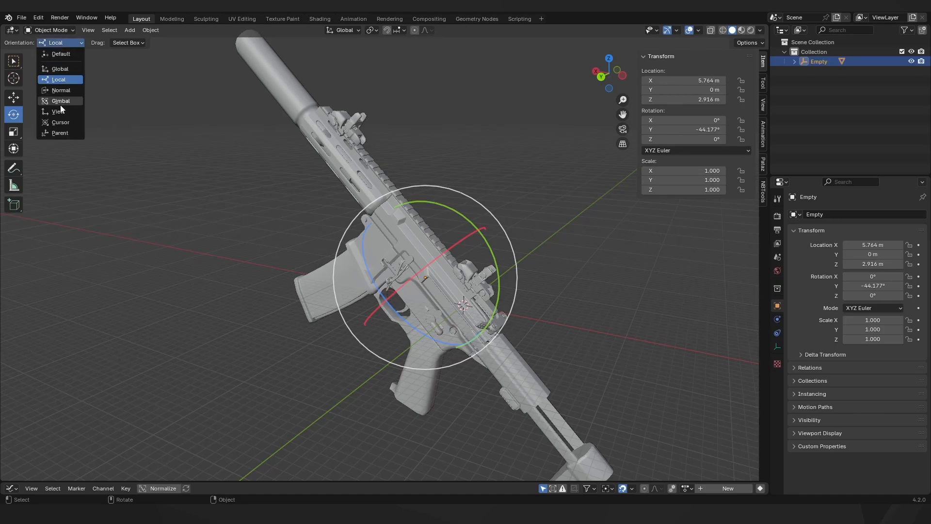
click(60, 101)
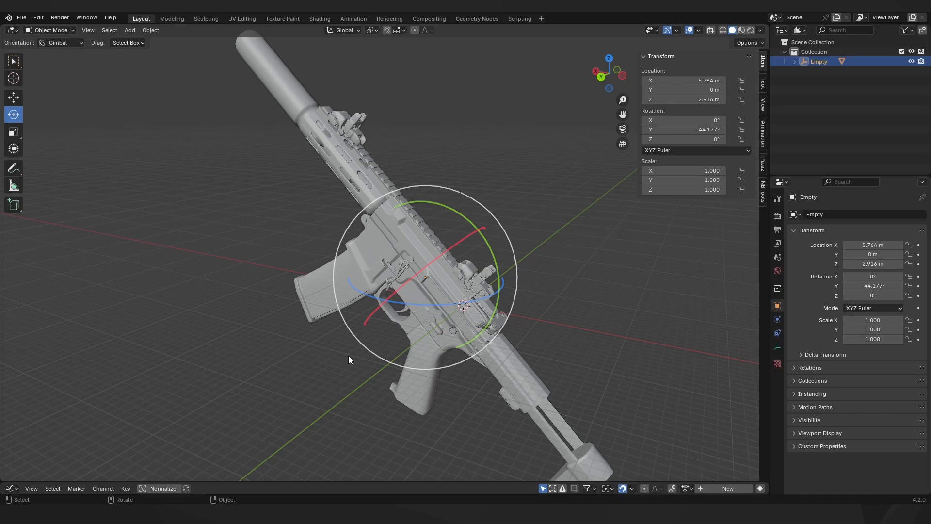
mouse_move(563, 328)
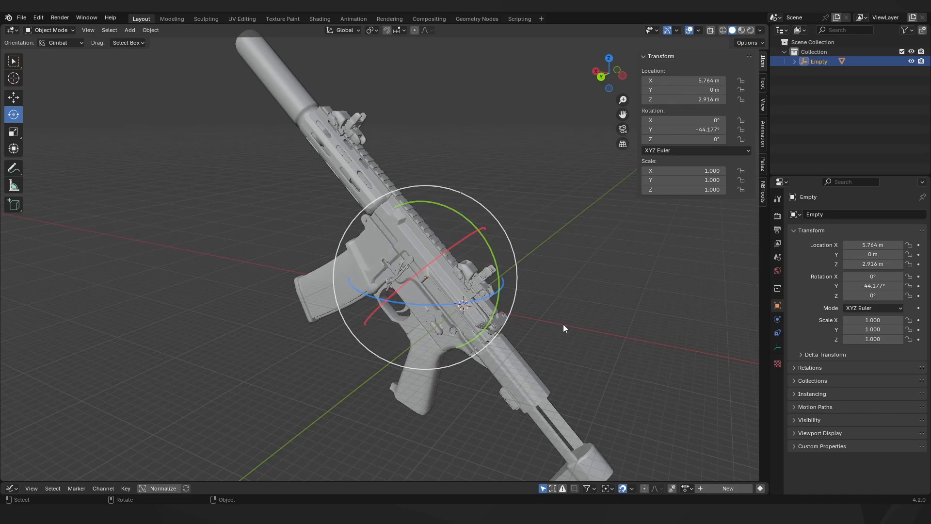
mouse_move(606, 190)
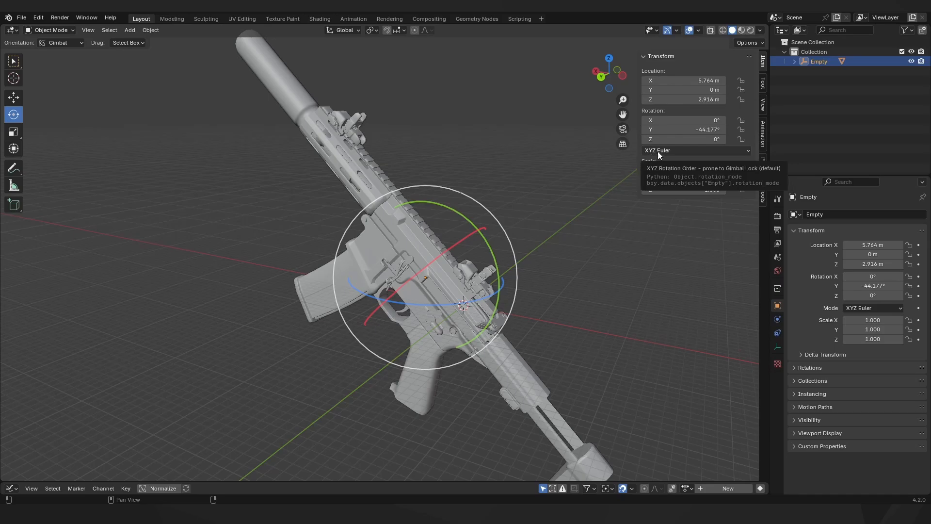
Step: Test gimbal rotations on the Empty, then reset its rotation to 0° on all axes
click(694, 149)
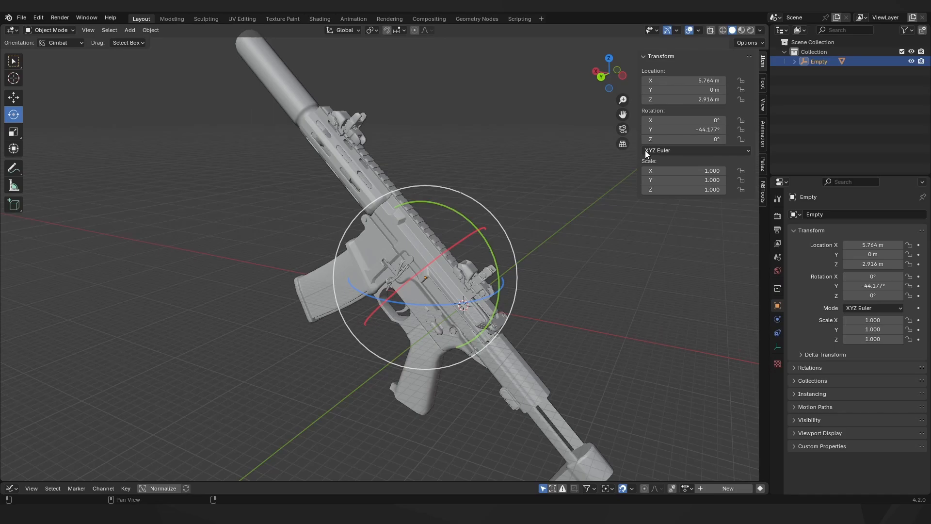
mouse_move(657, 150)
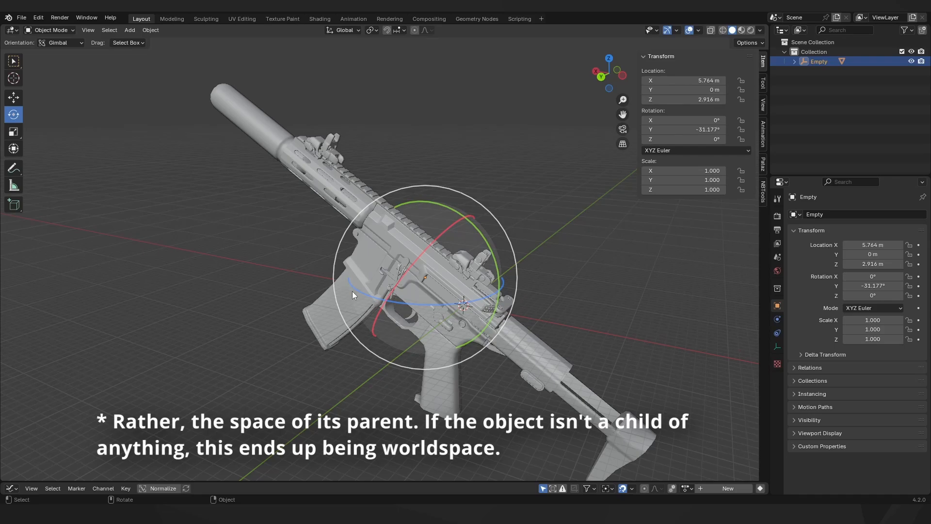
mouse_move(457, 246)
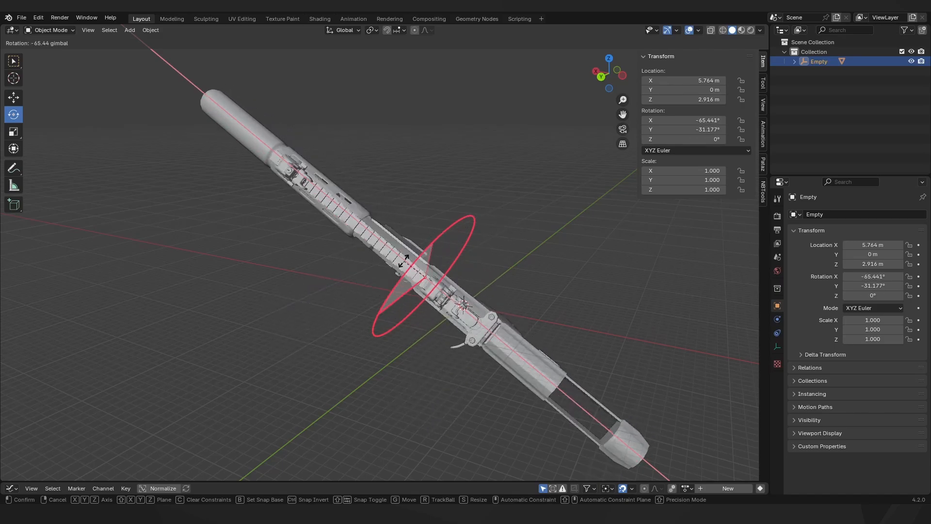
mouse_move(511, 249)
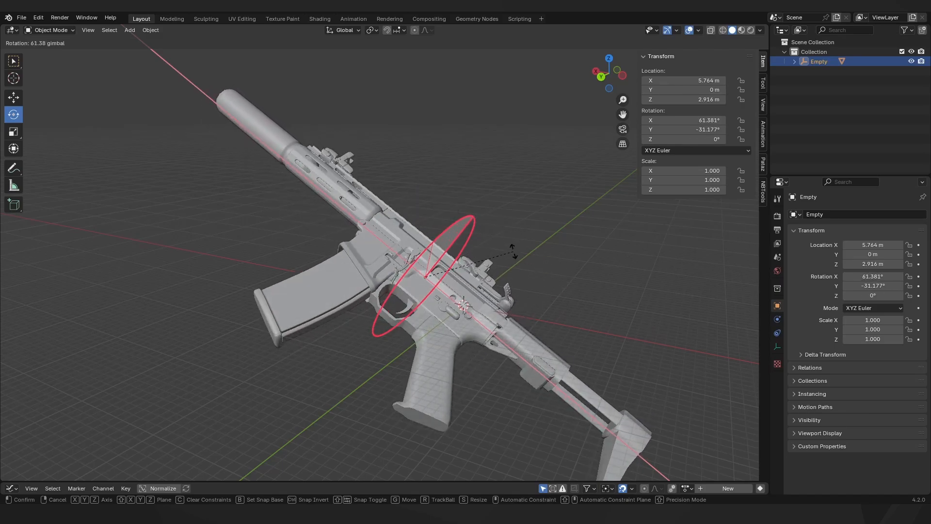
mouse_move(481, 231)
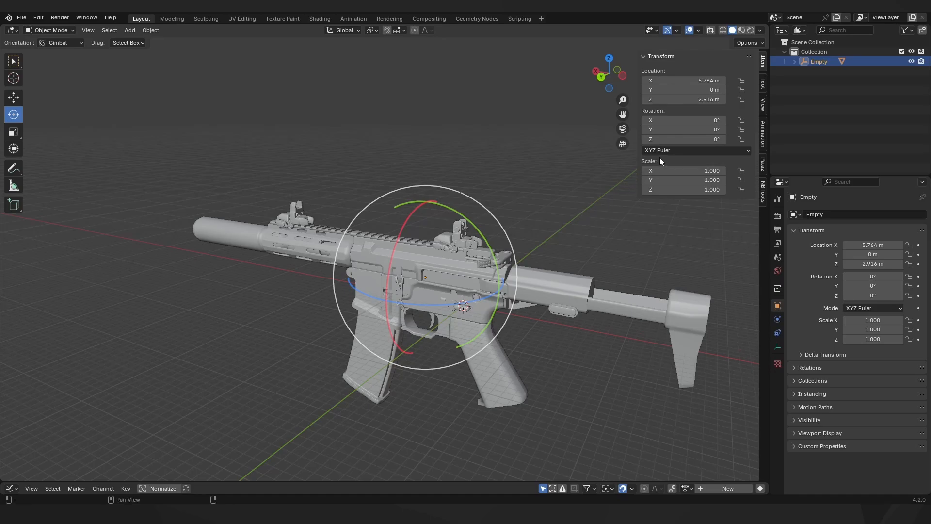
Step: Open the Empty's rotation mode list in the N-panel and pick YXZ Euler
click(694, 150)
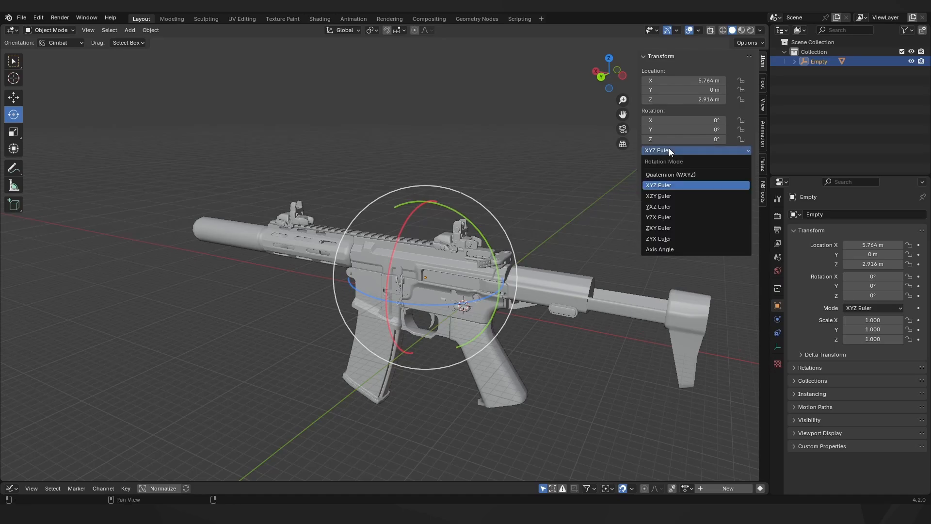
mouse_move(658, 206)
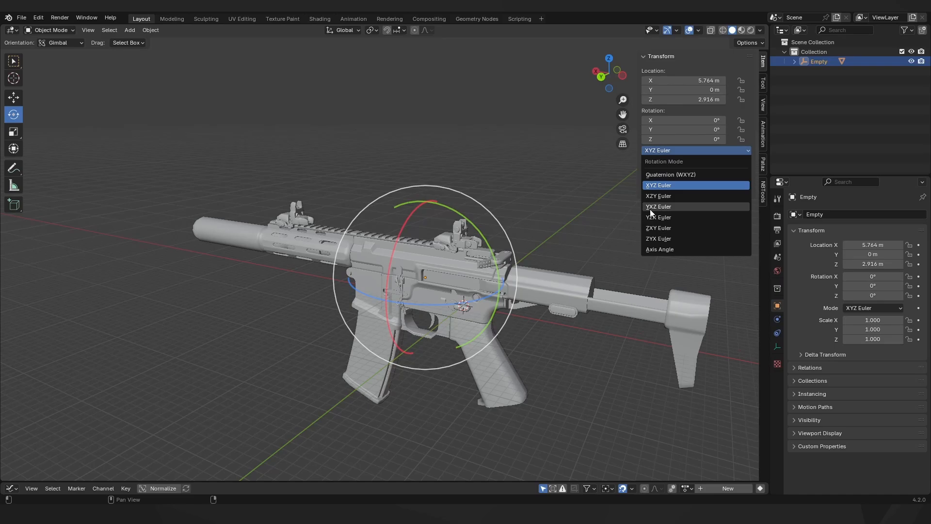
mouse_move(658, 216)
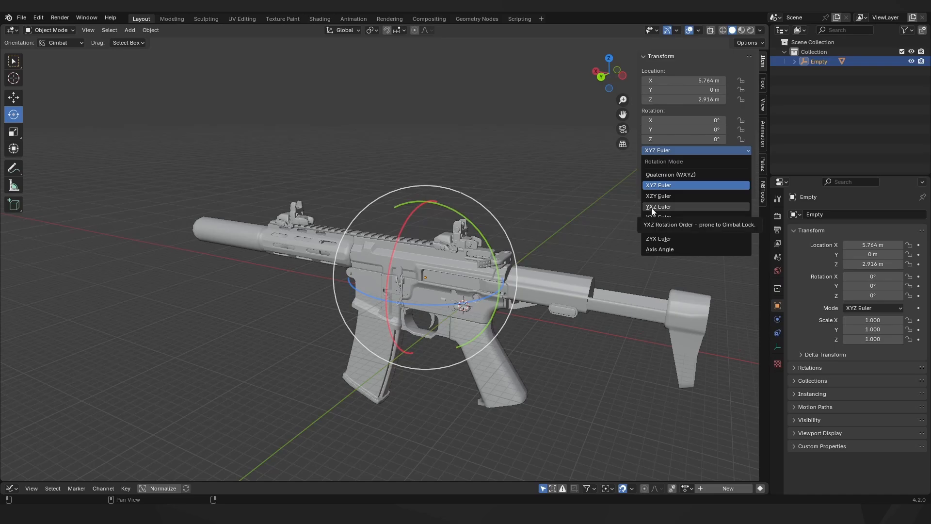
mouse_move(669, 209)
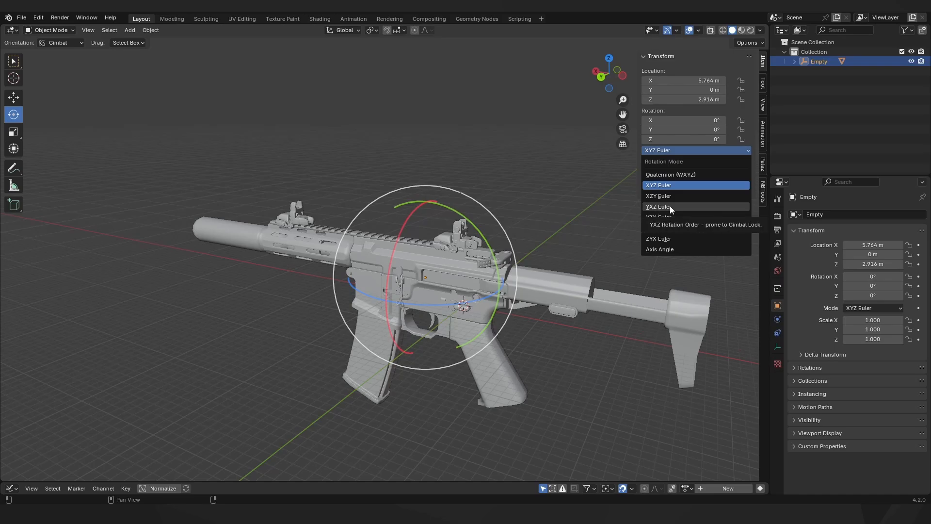
click(658, 206)
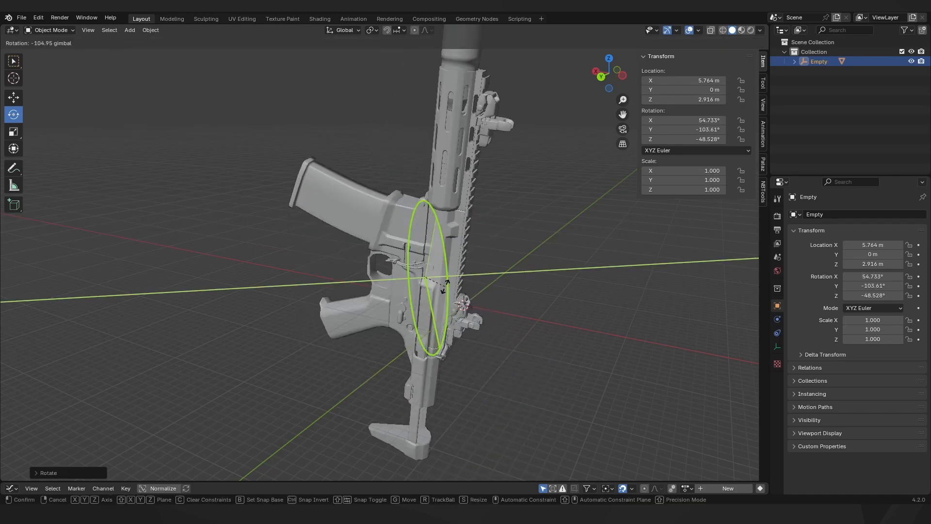
mouse_move(433, 279)
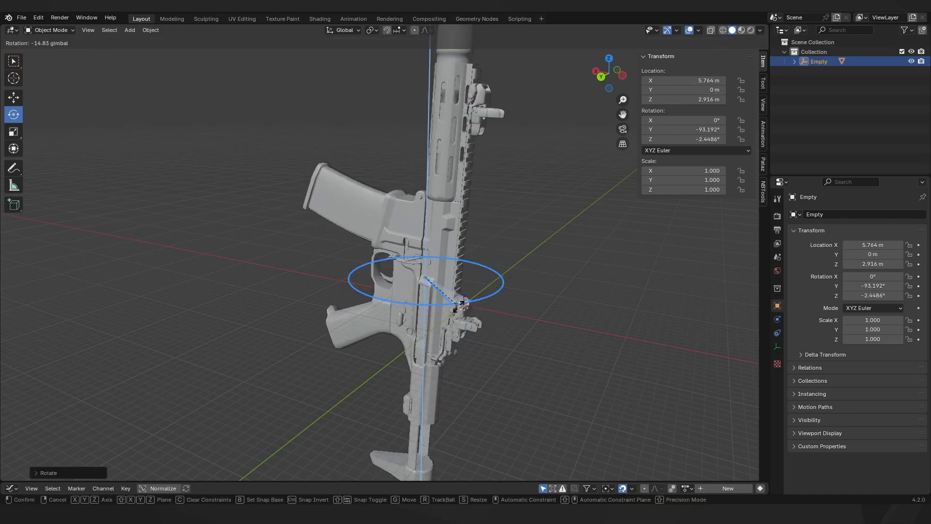
mouse_move(451, 309)
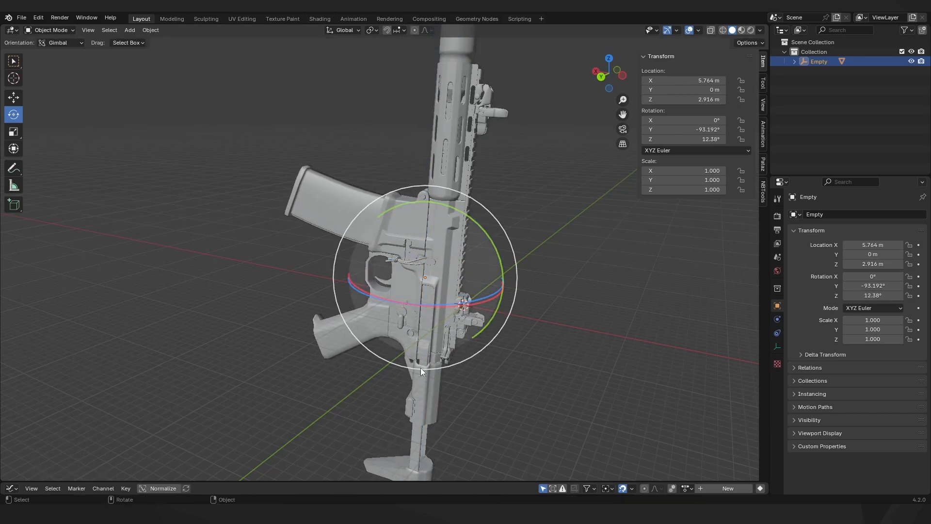
mouse_move(362, 284)
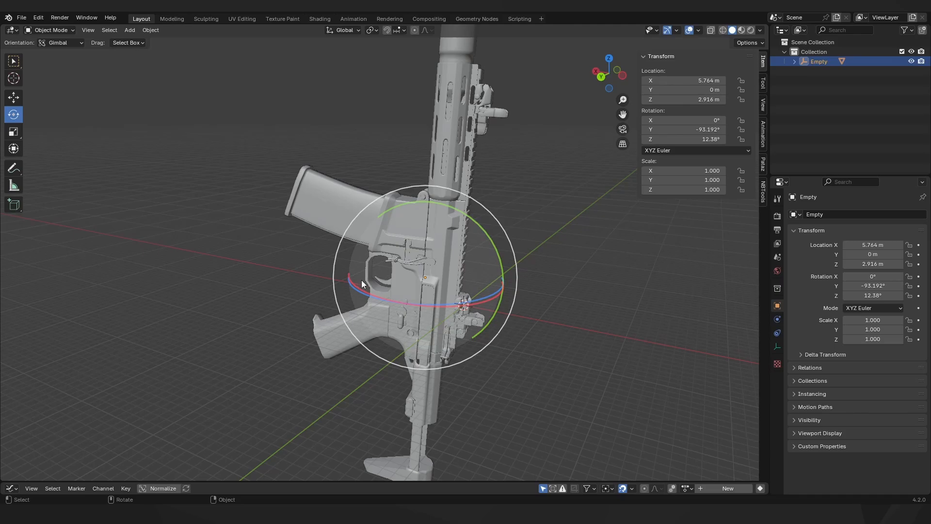
mouse_move(617, 255)
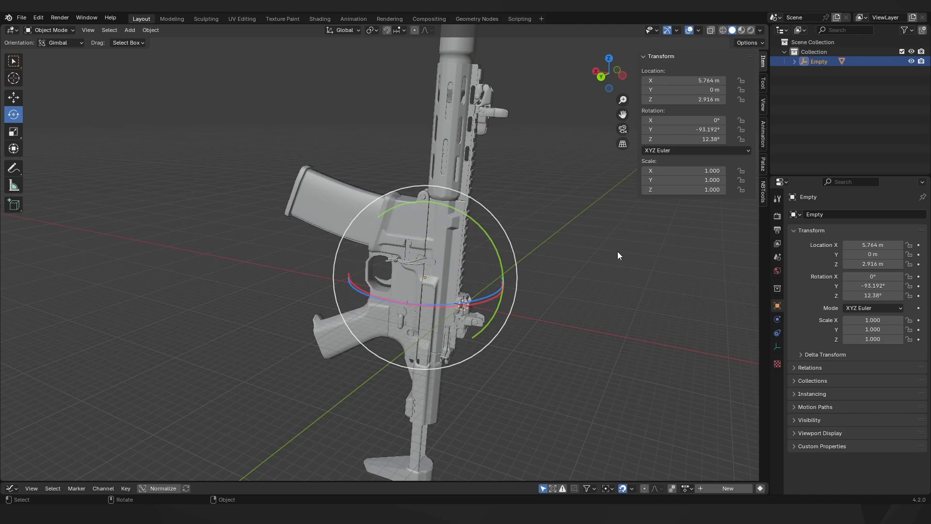
mouse_move(578, 301)
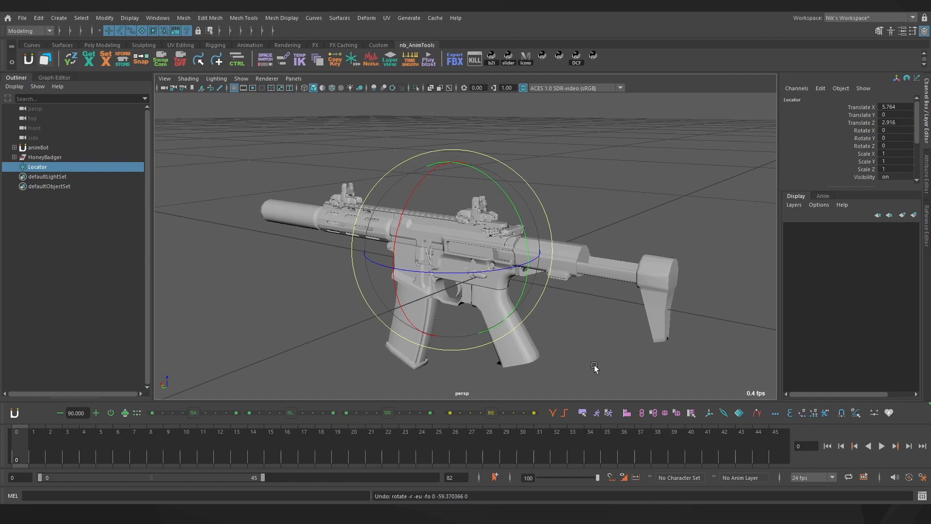
mouse_move(573, 334)
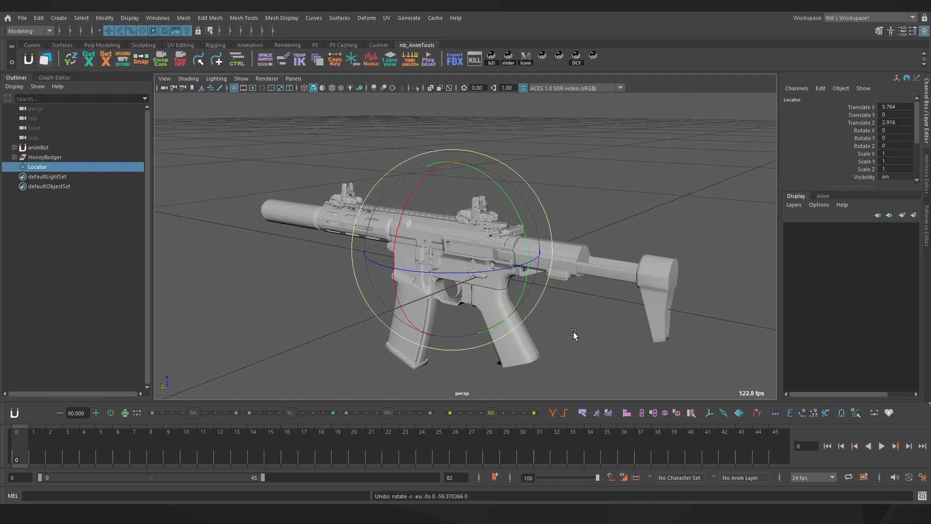
mouse_move(598, 361)
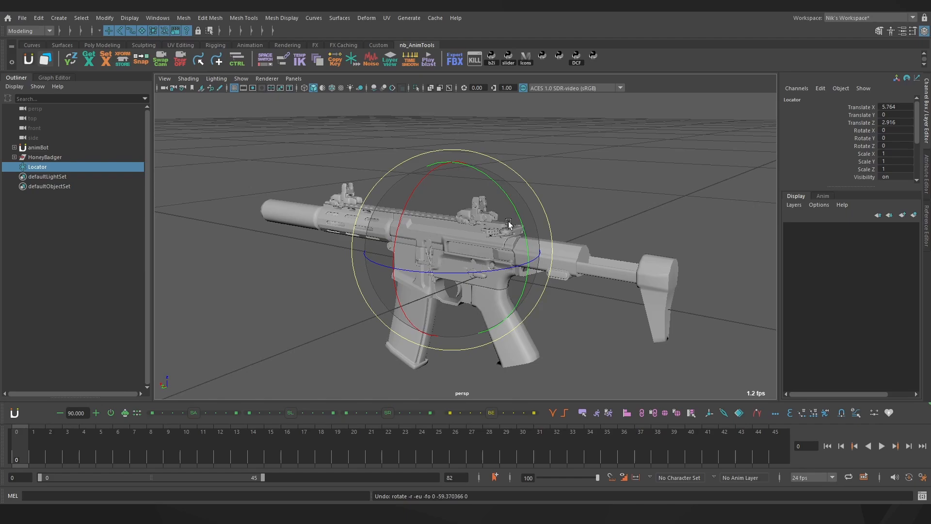
mouse_move(456, 267)
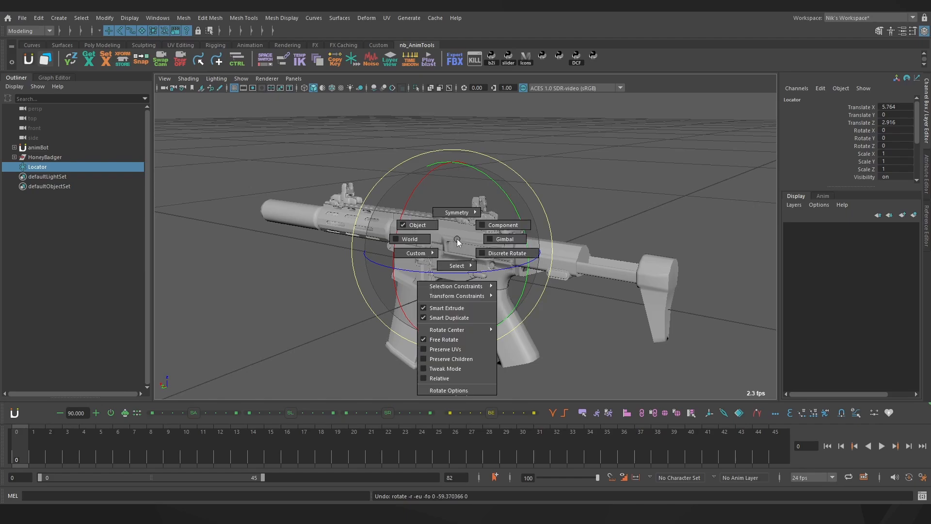
mouse_move(506, 253)
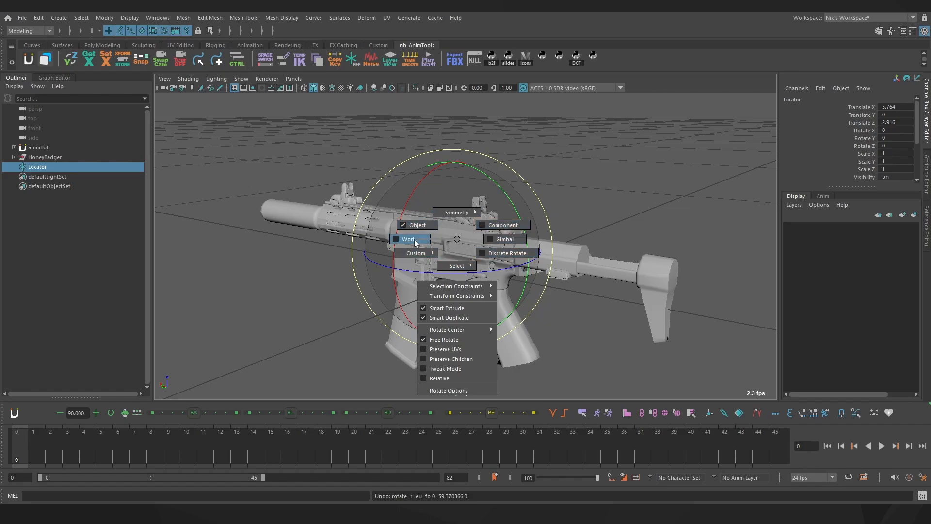
mouse_move(417, 225)
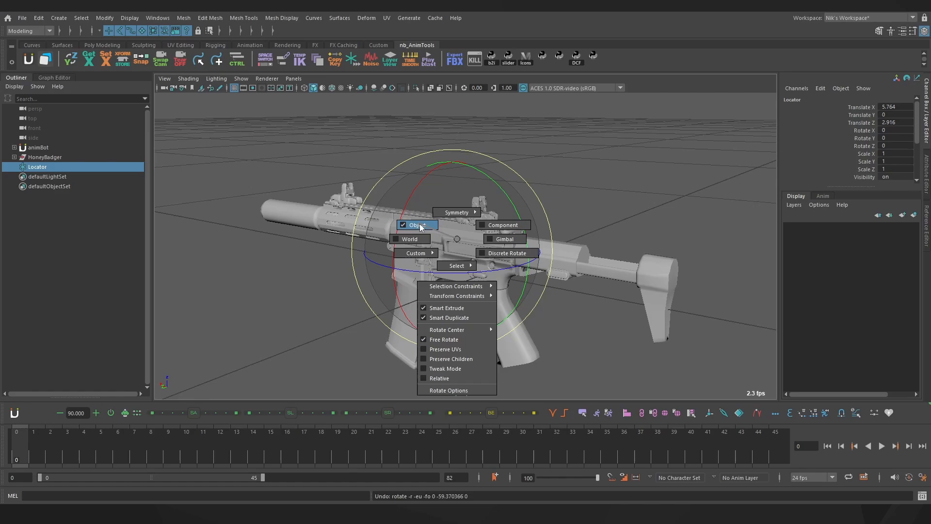
mouse_move(503, 239)
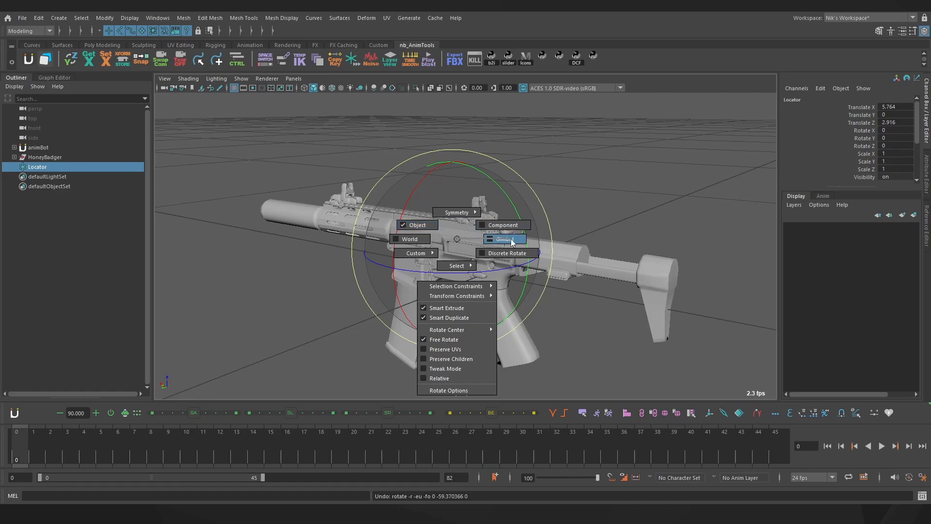
Step: Set Maya rotation axes to World and tilt the Locator to about −38.65°, 11.44°, 71.02°
click(503, 239)
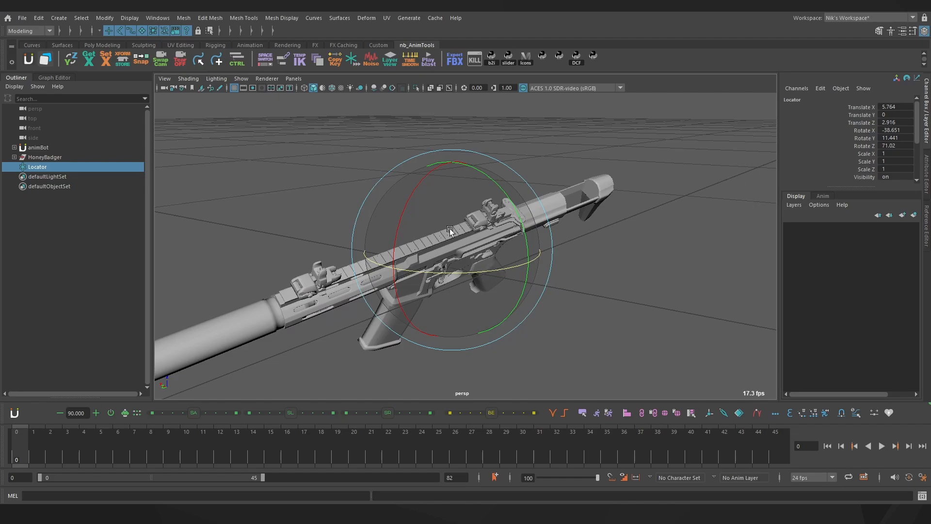
Step: Switch the Locator's rotation axes to Gimbal orientation via the marking menu
right_click(451, 237)
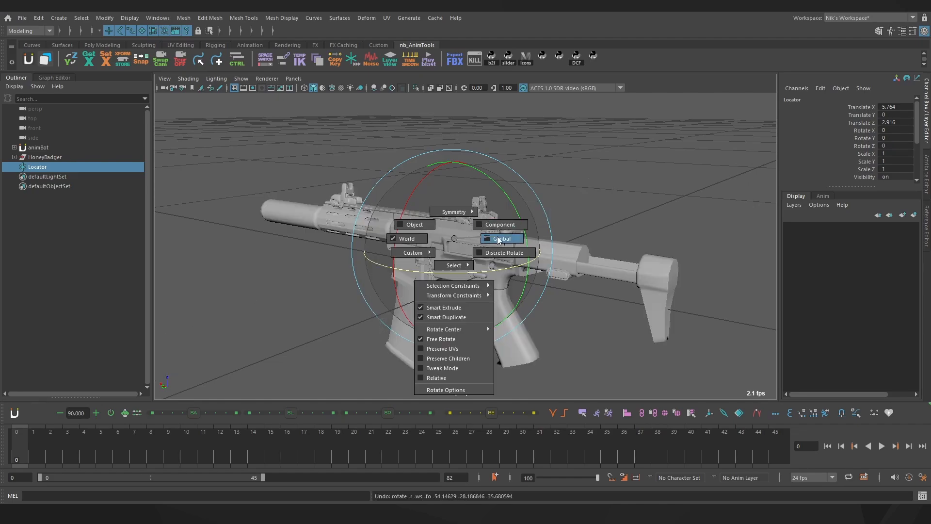
click(502, 238)
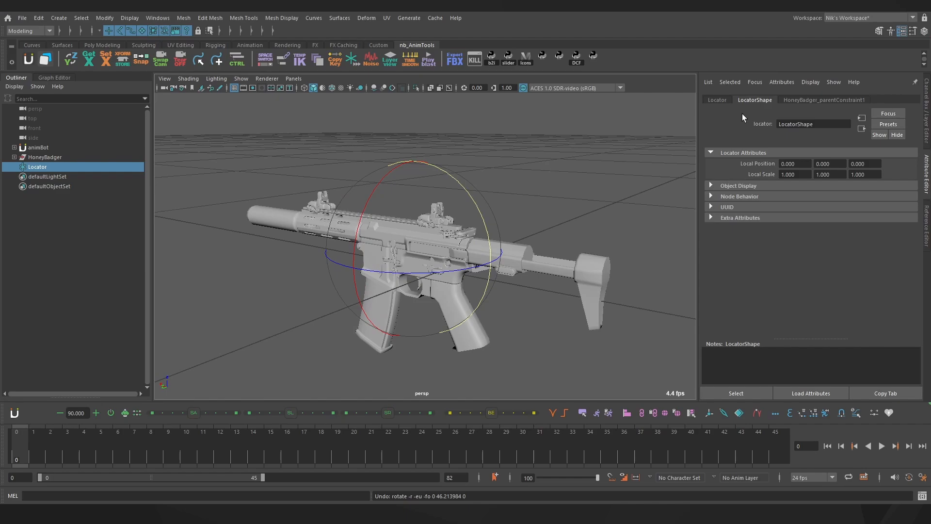
Step: Change the Locator's Rotate Order to yxz, then undo the test rotation
click(716, 98)
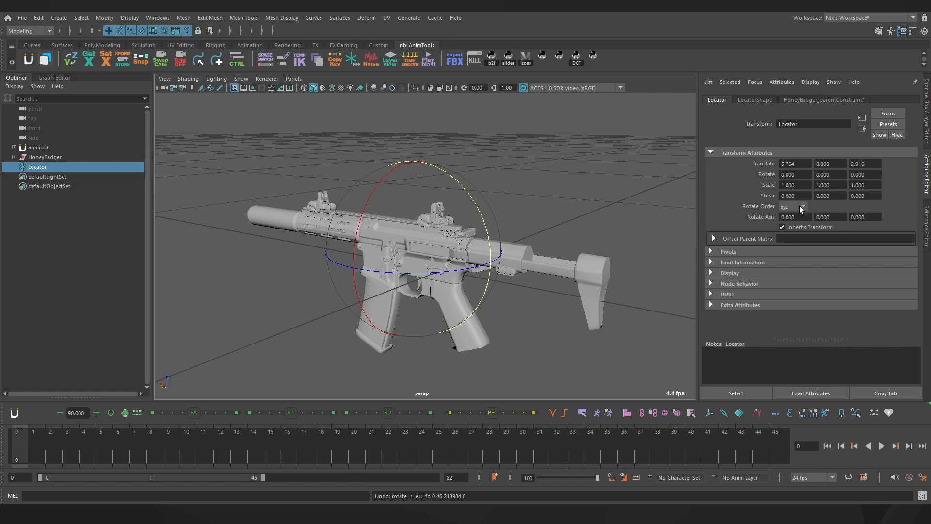
click(802, 206)
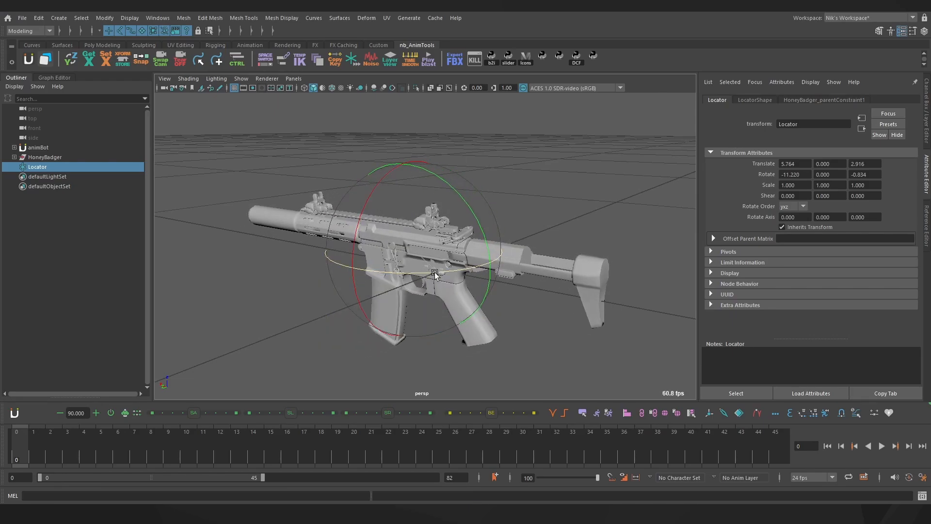
key(ctrl+z)
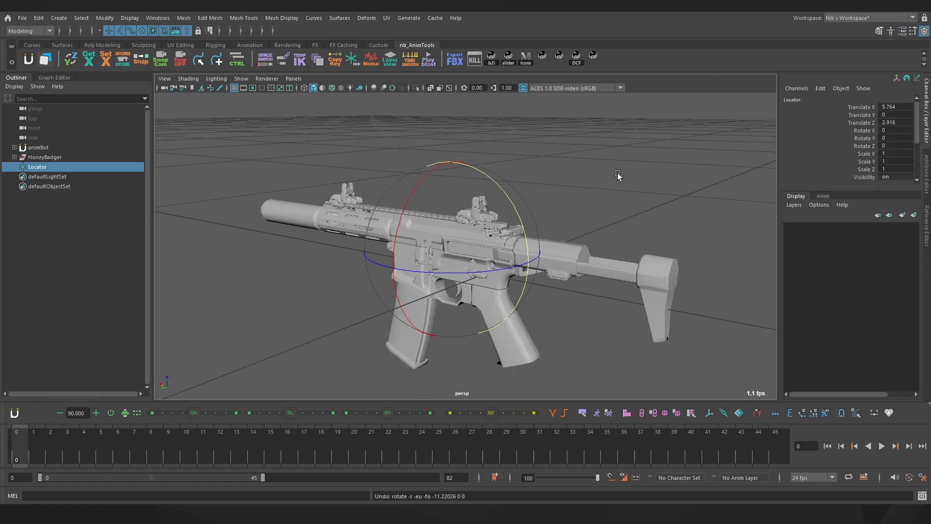
Step: Open the Graph Editor beside the viewport and select the Rotate Y and Rotate X channels
click(54, 77)
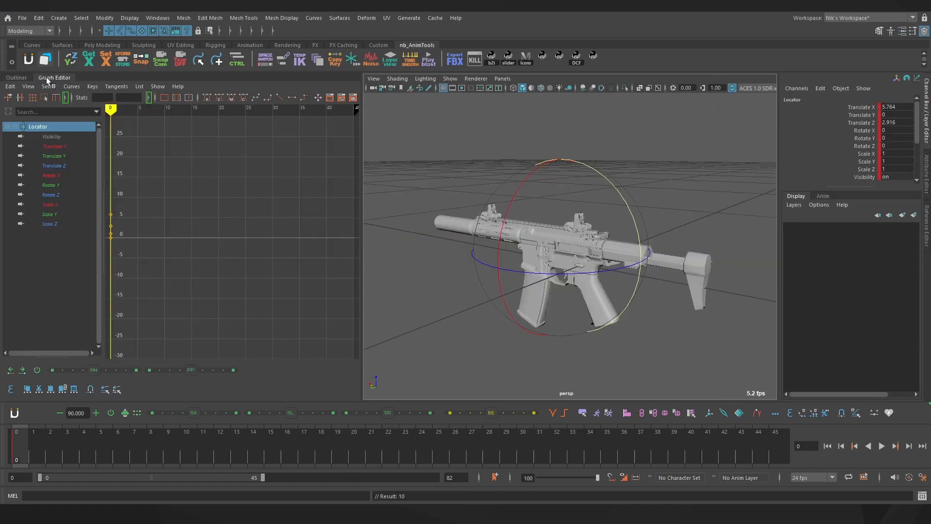
click(50, 185)
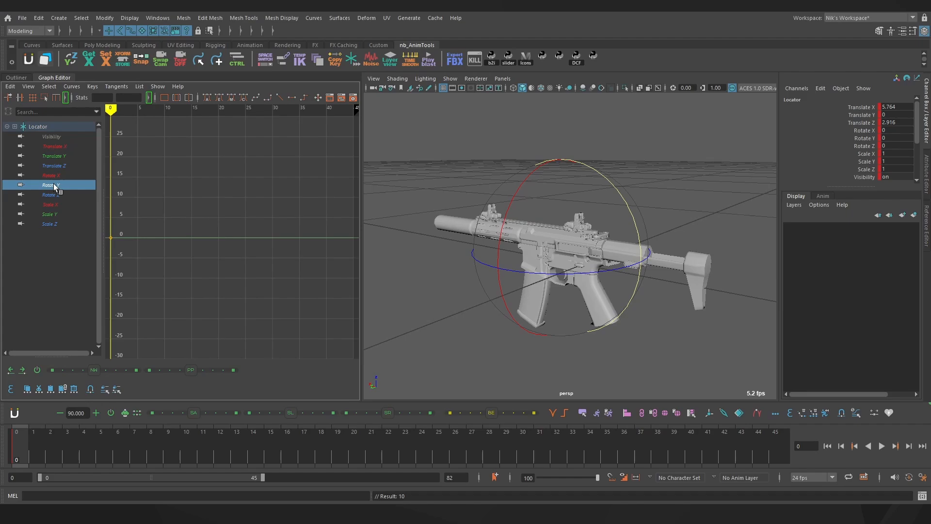
click(50, 184)
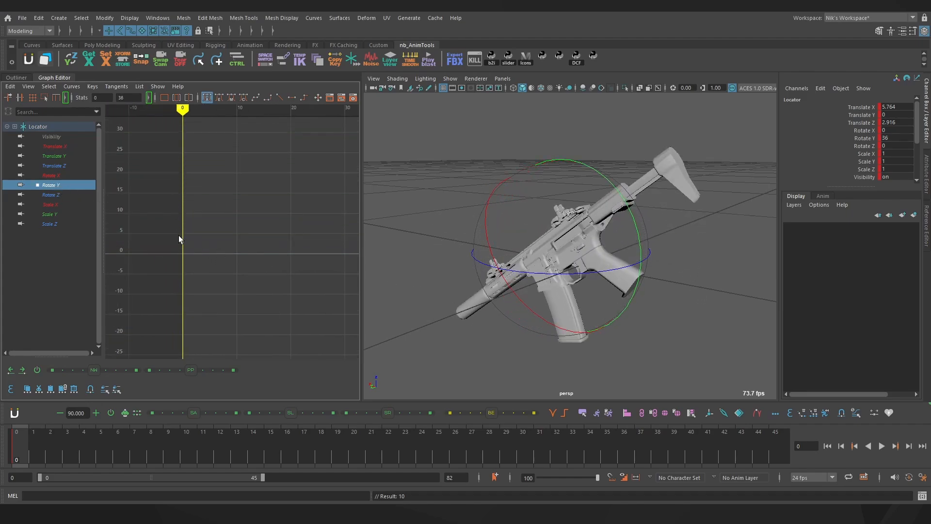
click(50, 174)
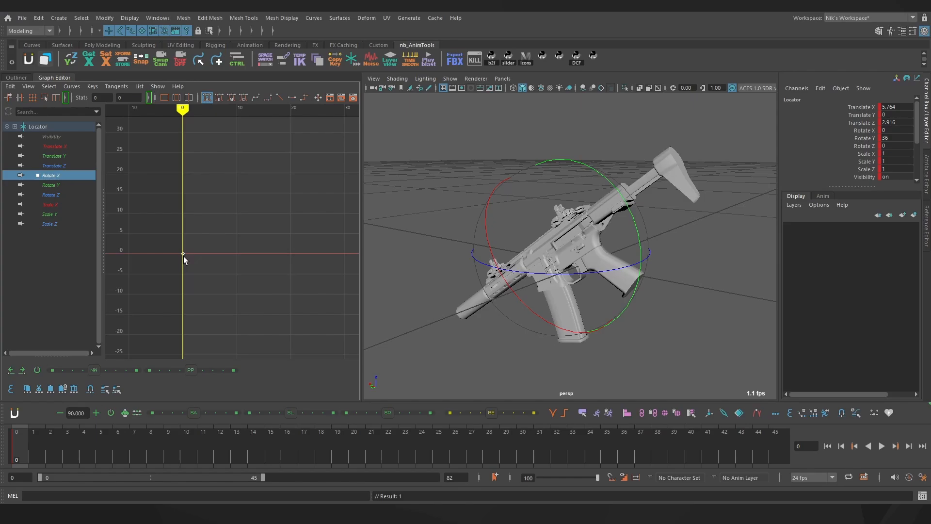